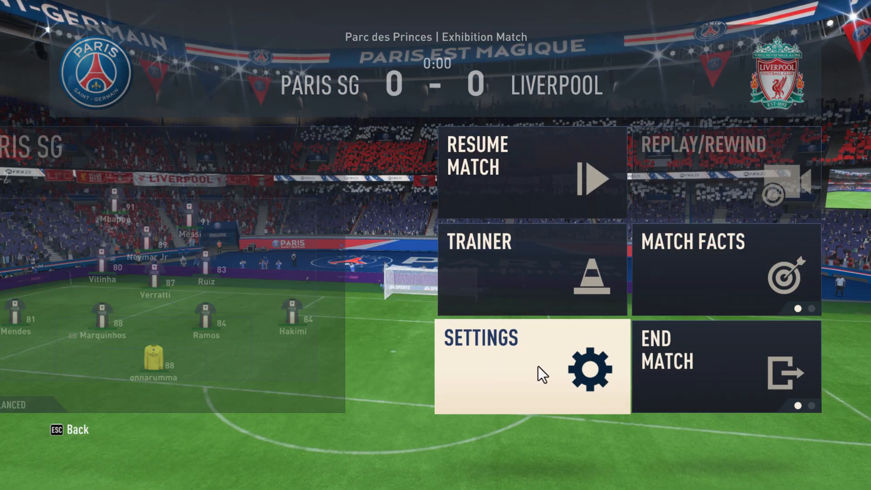
Step: Open Settings from the paused PSG vs Liverpool match, then Game Settings
click(540, 371)
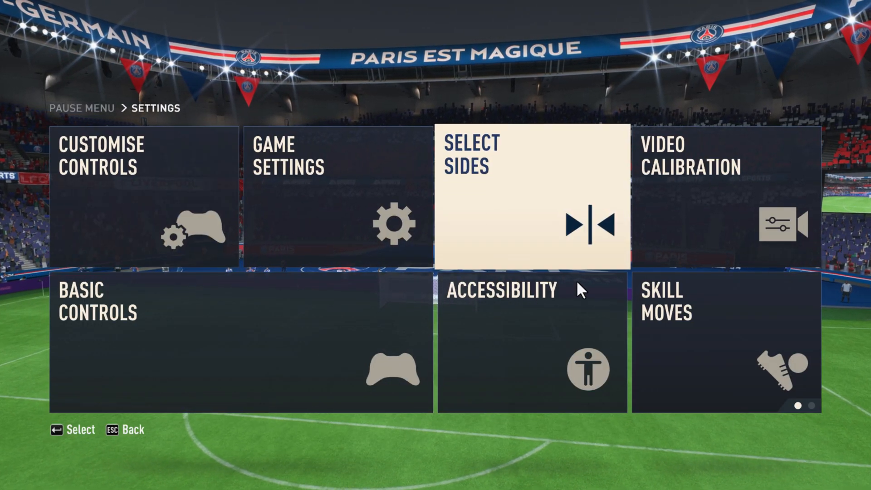
mouse_move(388, 233)
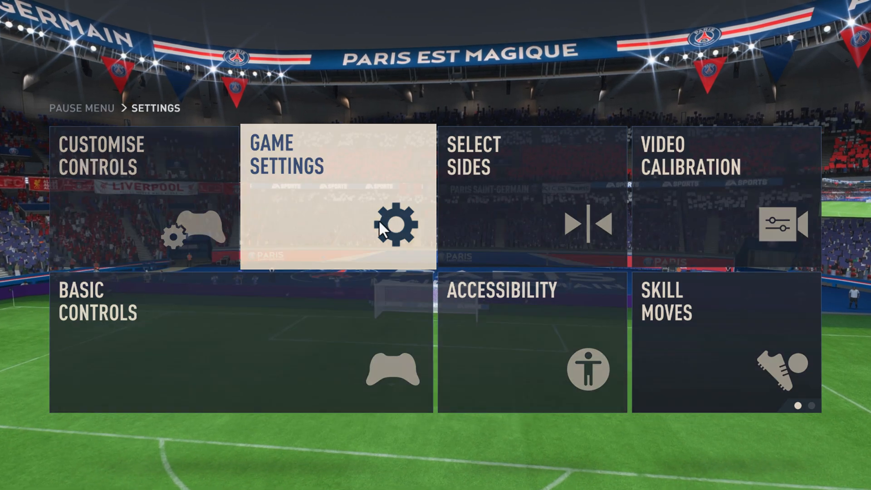
click(395, 227)
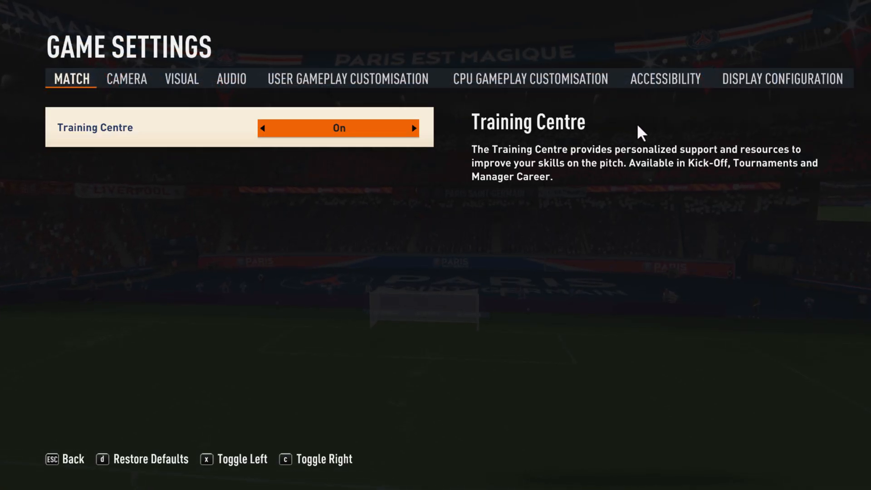
Step: In Display Configuration, set resolution to 1280 x 720 and frame rate to No Limit
click(785, 78)
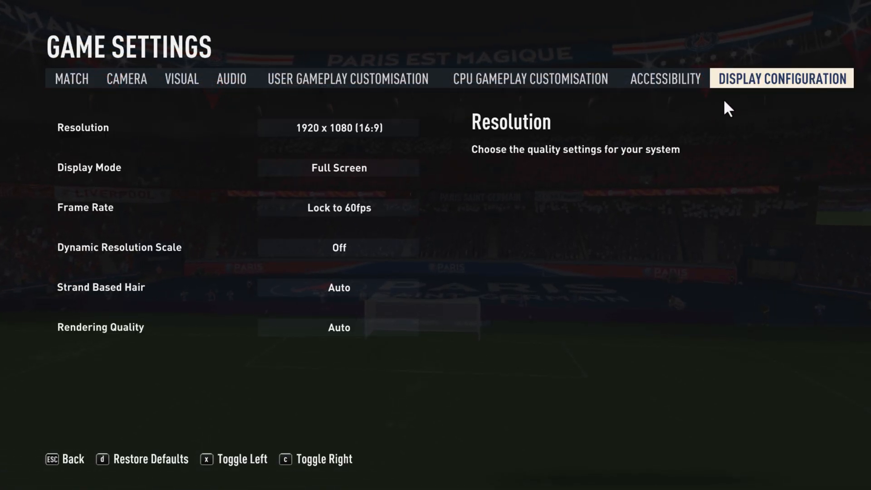
click(339, 168)
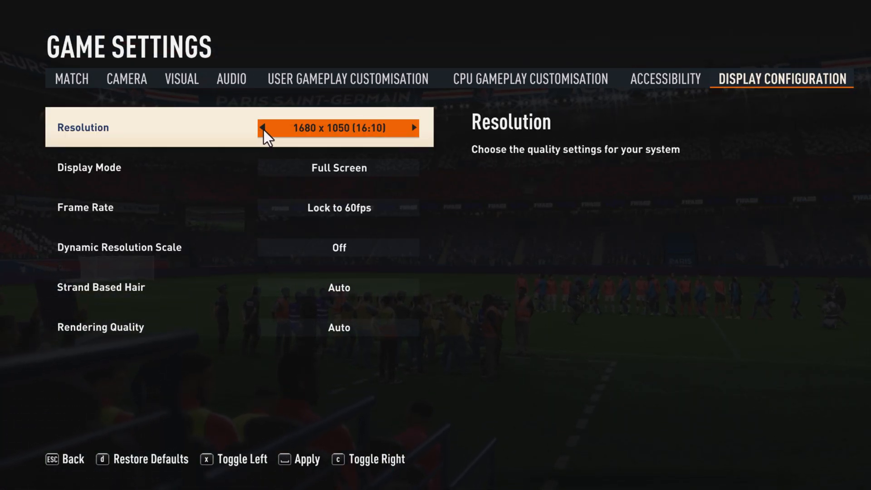
click(267, 128)
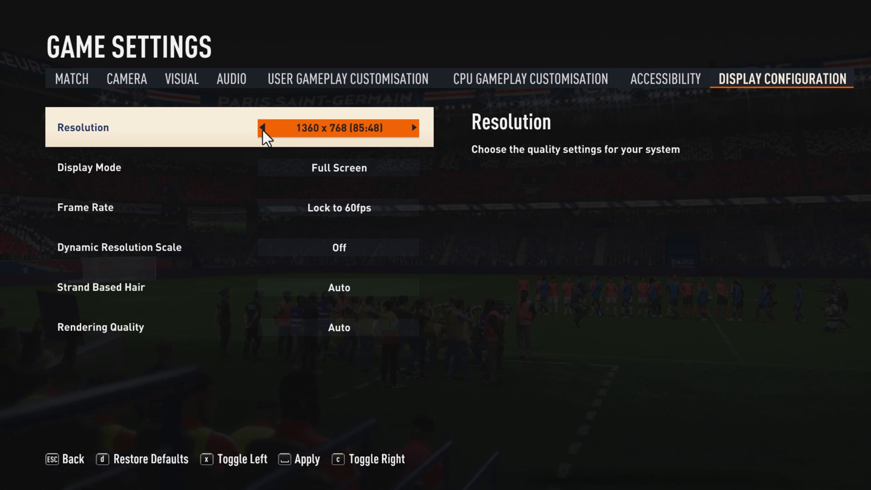
click(415, 128)
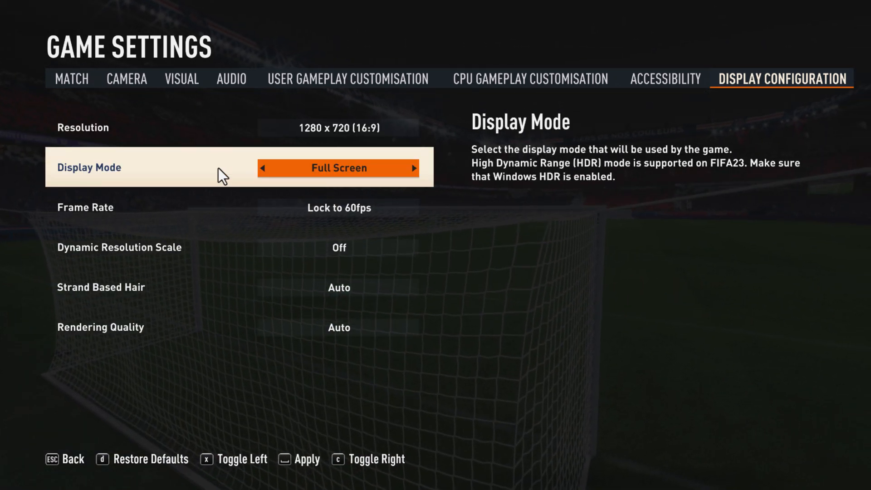
mouse_move(367, 196)
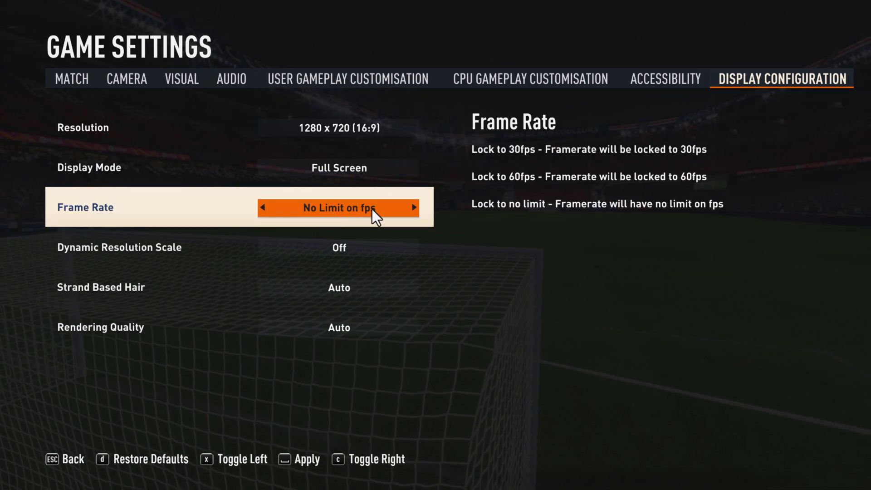
click(414, 207)
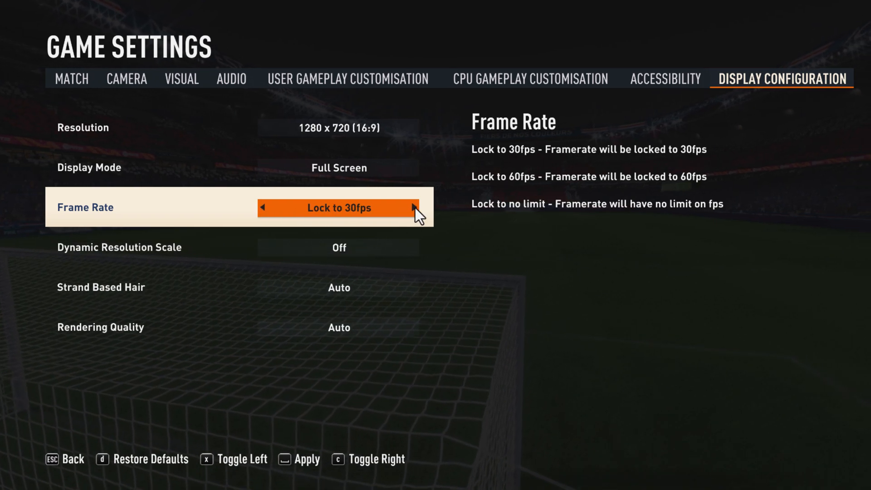
click(413, 208)
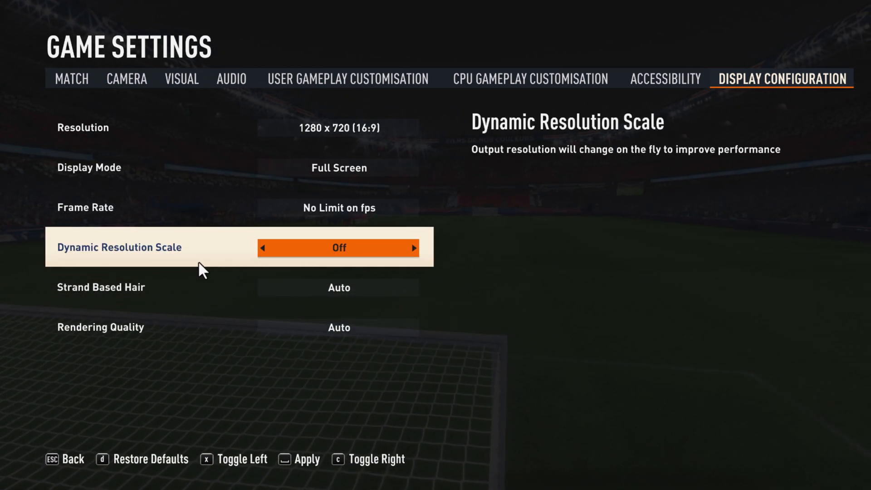
mouse_move(394, 268)
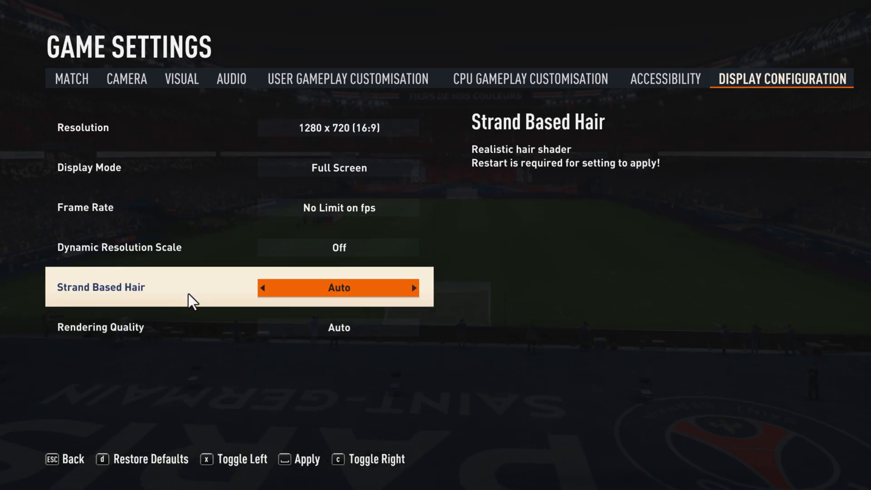
mouse_move(328, 294)
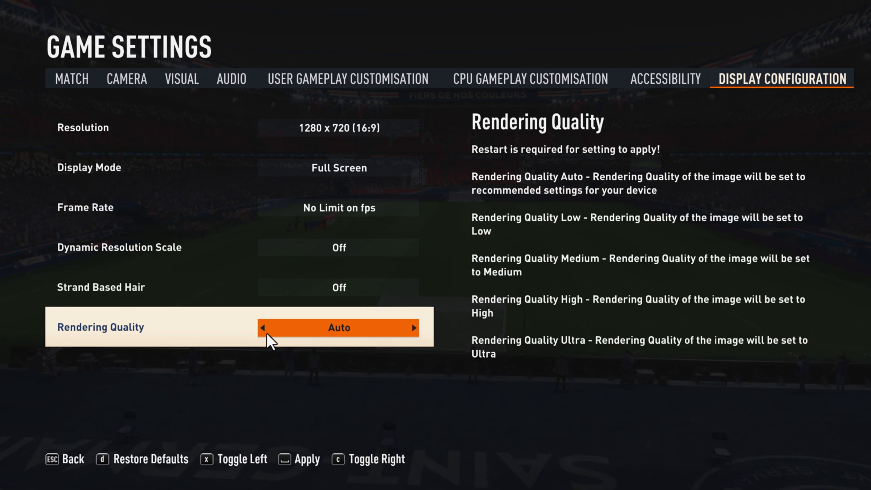
Step: Set rendering quality to Low, keep the settings, then end the match and quit
click(264, 328)
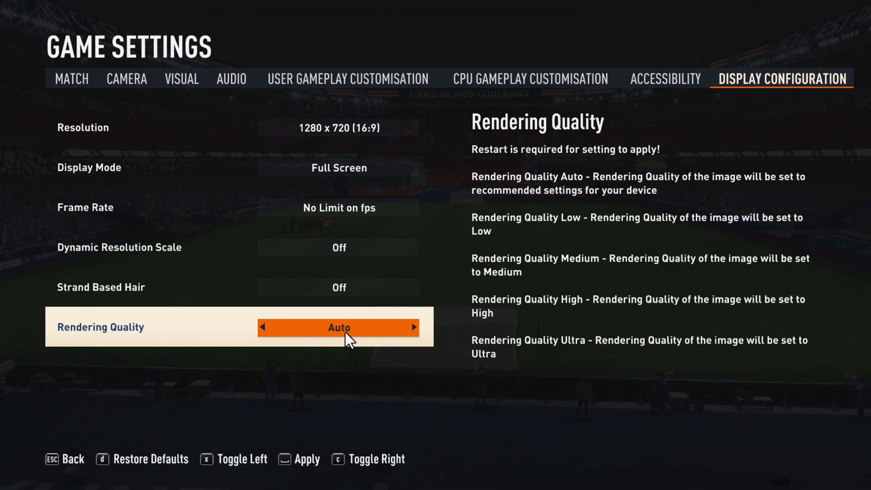
click(414, 327)
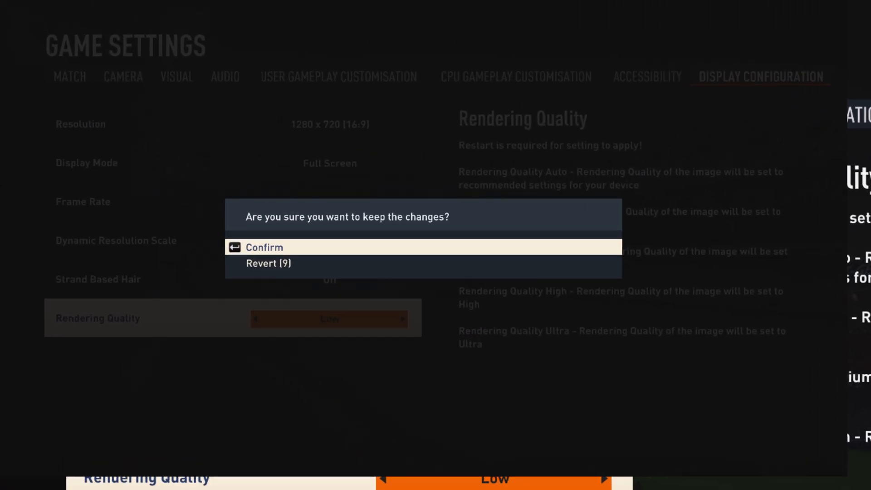
click(264, 247)
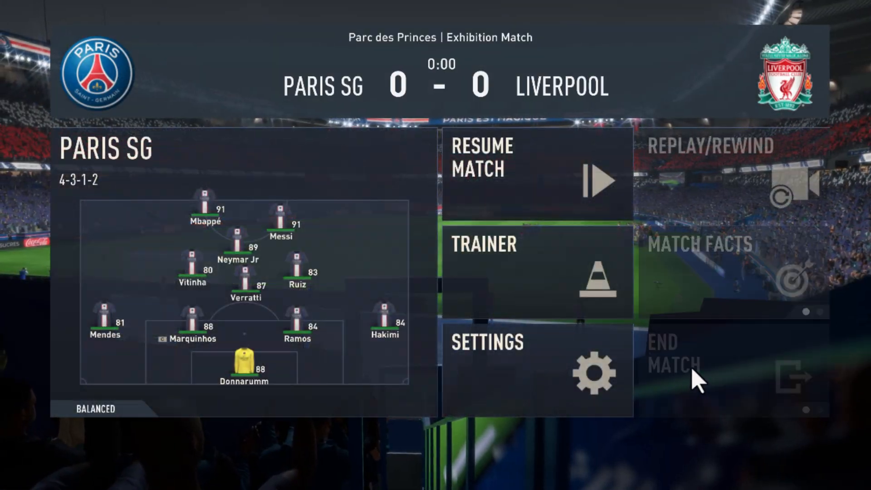
click(671, 360)
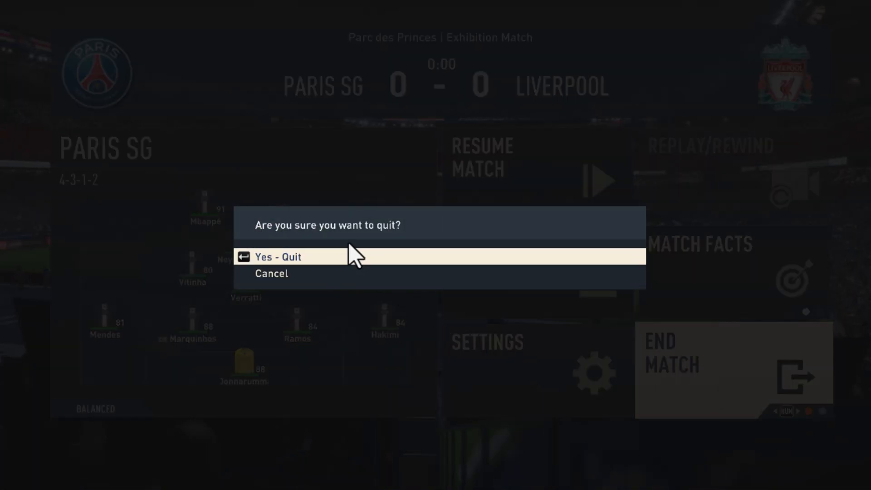
click(278, 256)
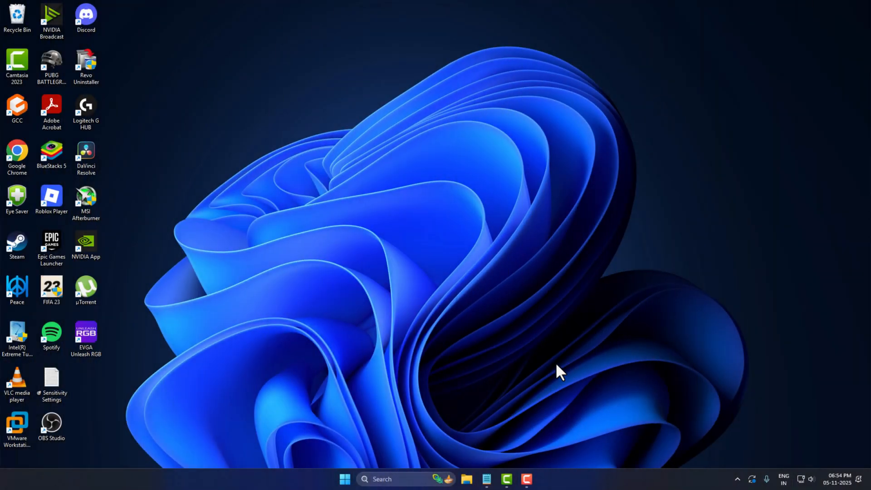
Step: Browse to Documents > FIFA 23 and edit fifasetup in Notepad
click(467, 479)
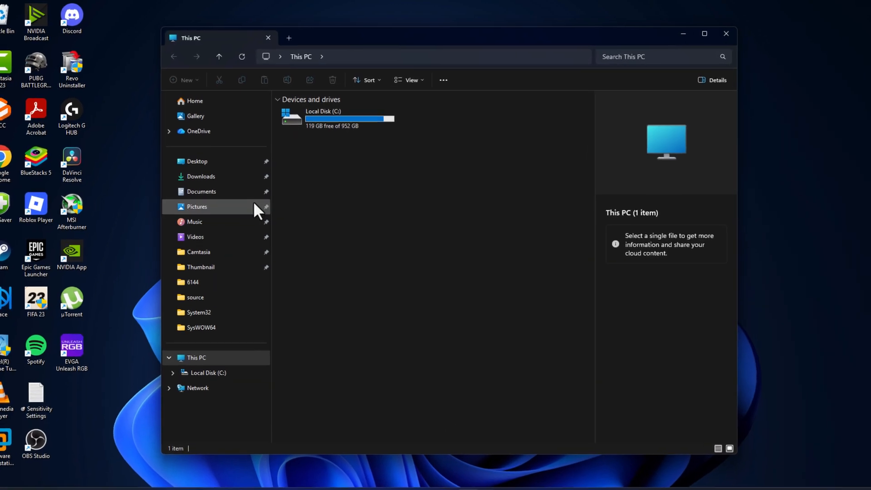
click(201, 192)
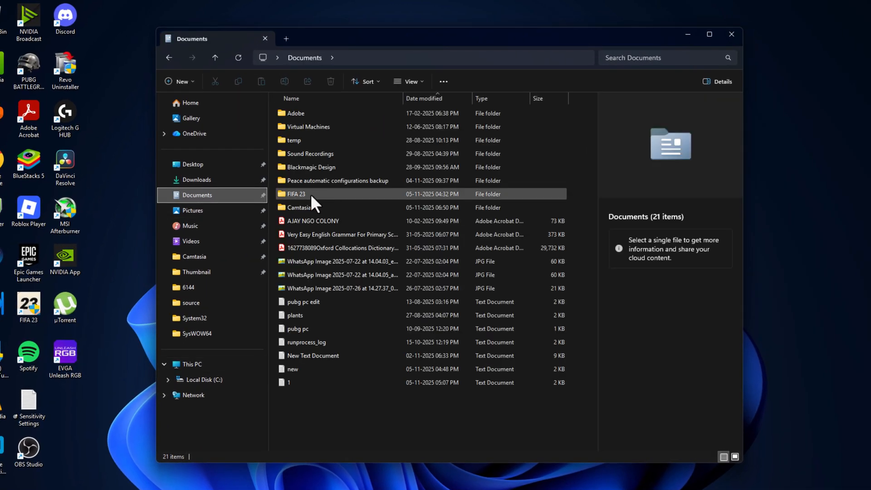
double_click(296, 193)
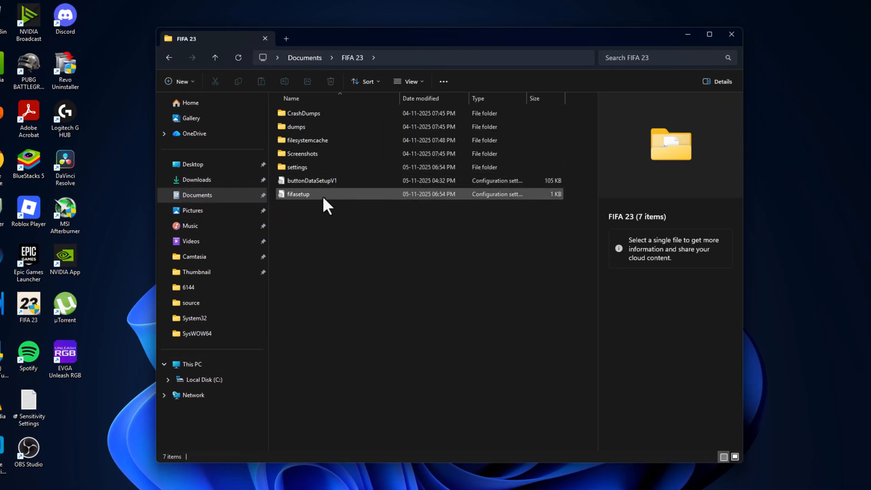
right_click(298, 194)
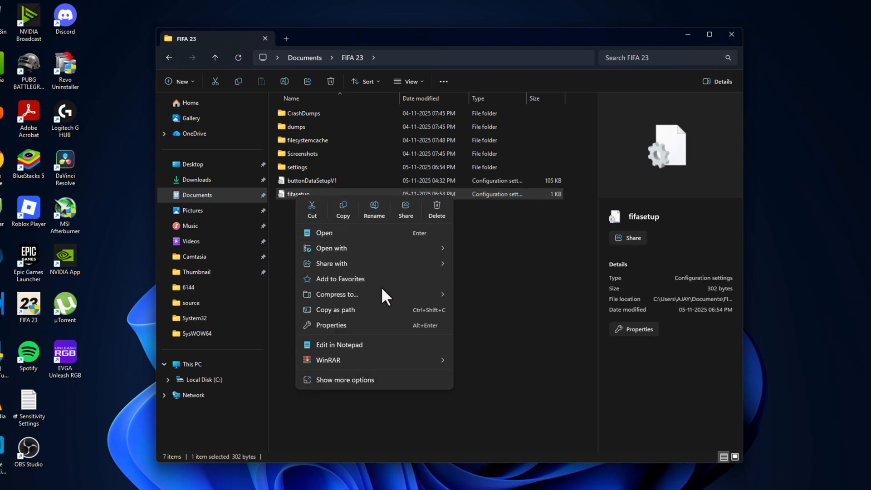
click(339, 345)
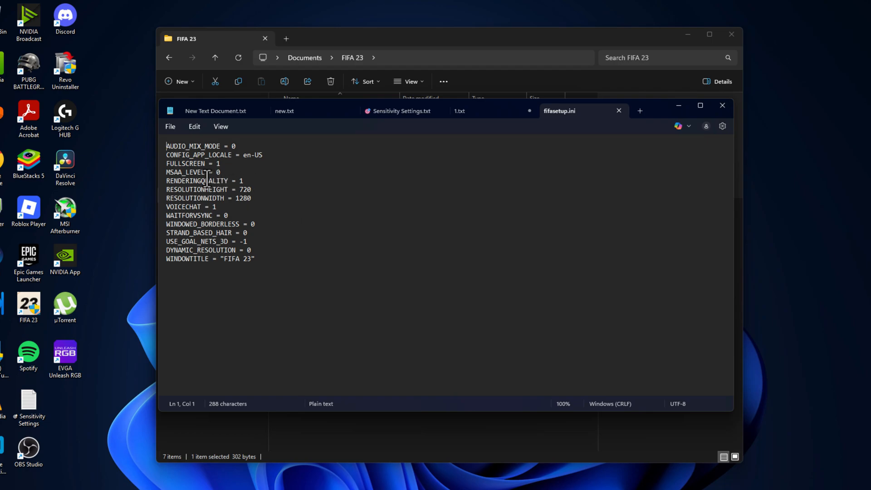
Step: Change the MSAA_LEVEL value to 0 in fifasetup and save the file
double_click(216, 172)
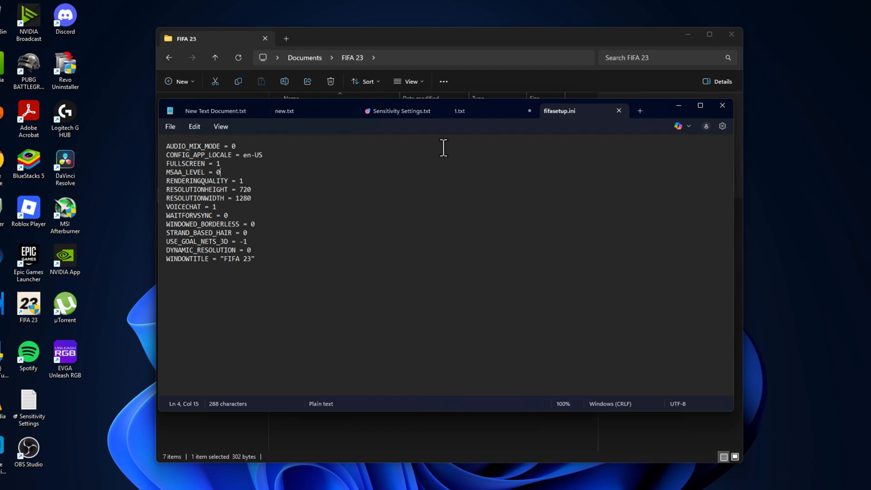
click(170, 126)
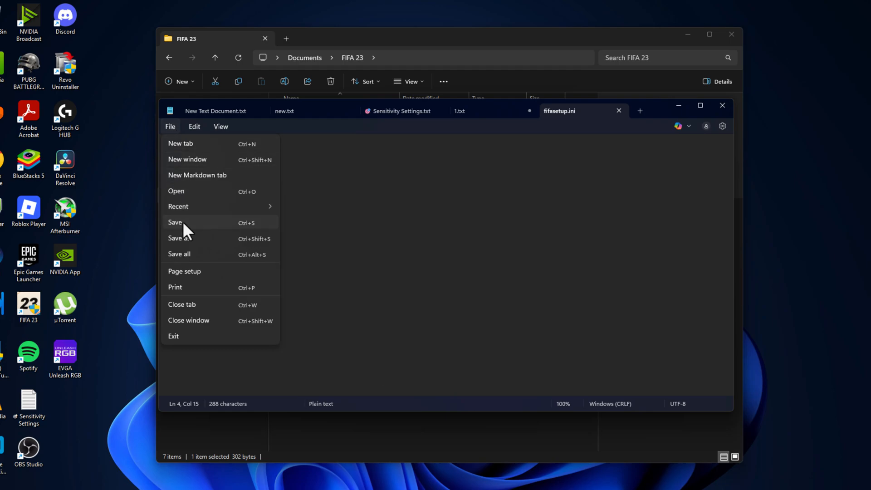
click(175, 222)
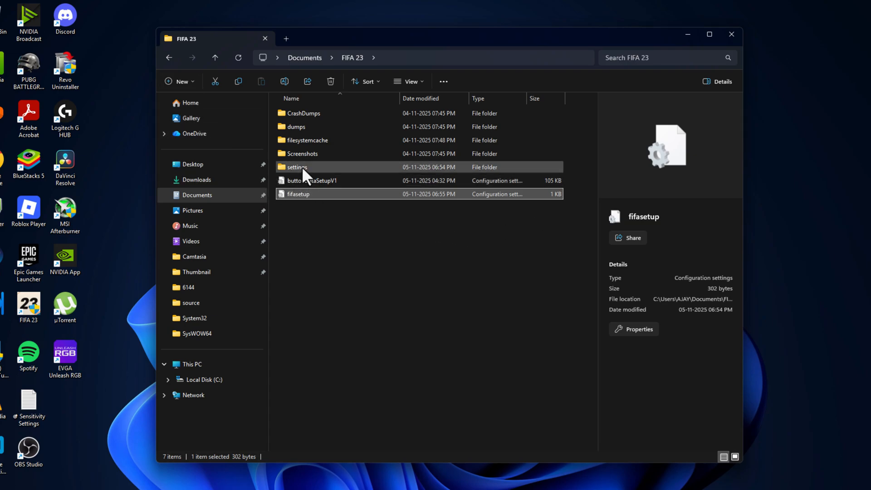
Step: Open overrideAutodetect.lua from the settings folder in Notepad, just once
double_click(296, 167)
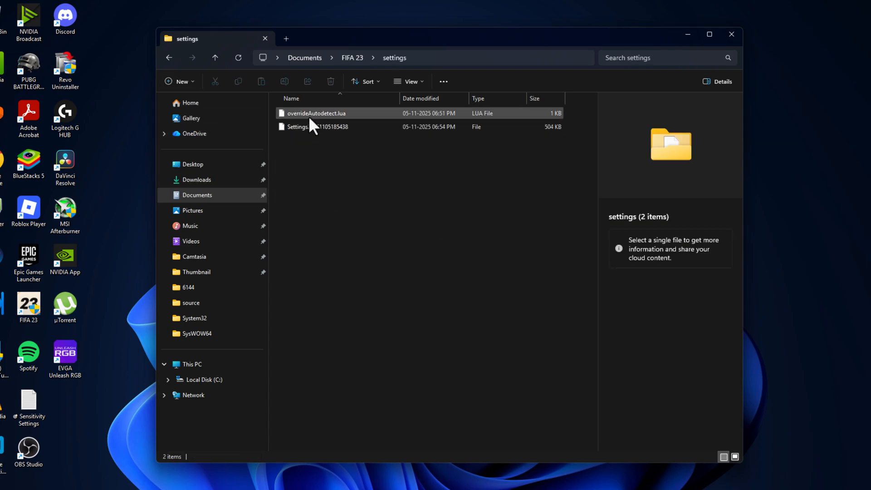
mouse_move(313, 123)
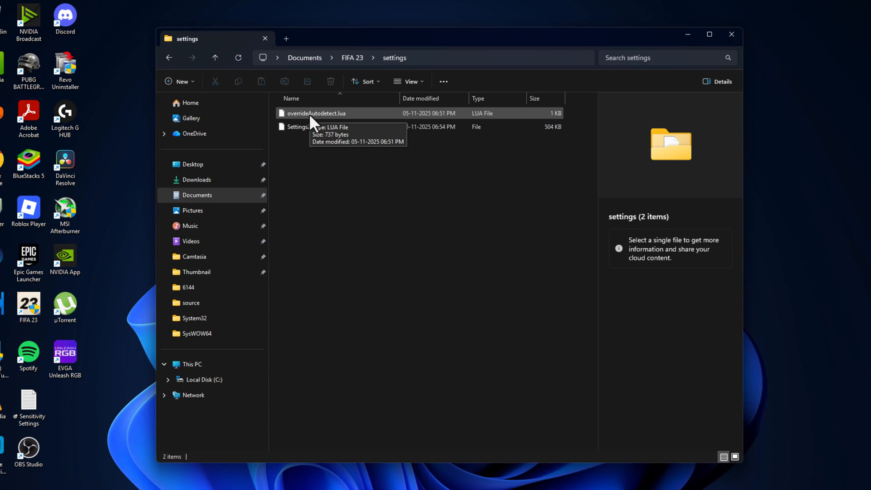
double_click(314, 113)
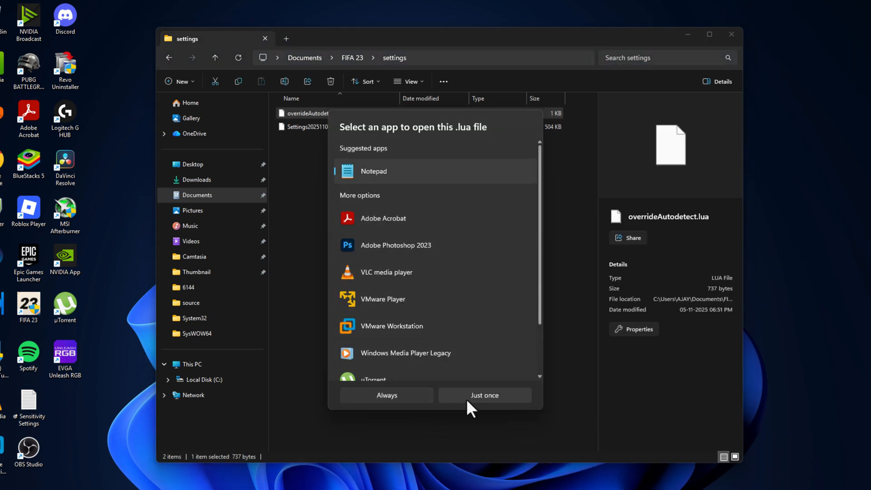
click(484, 395)
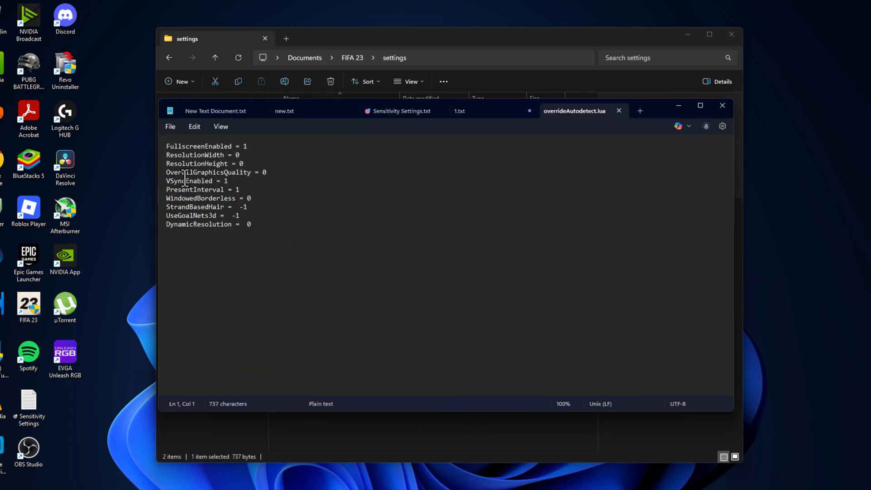
Step: Select a whole line of override settings in overrideAutodetect.lua
triple_click(215, 172)
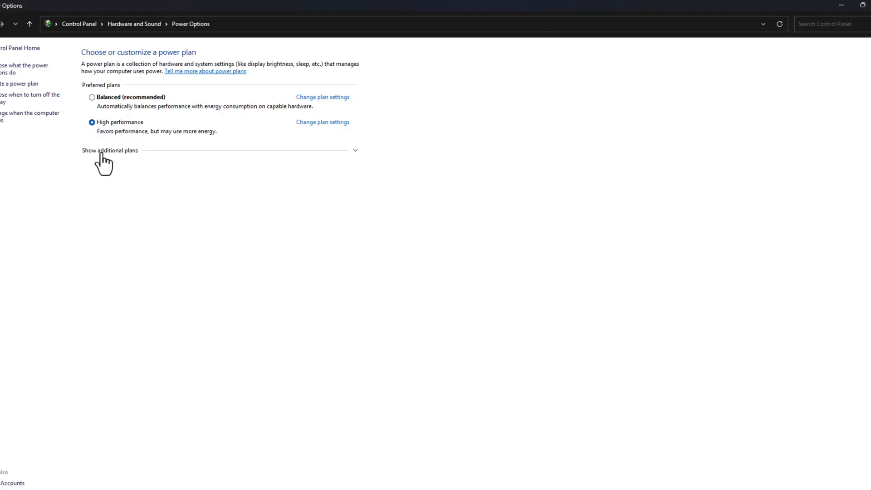
Step: Show the additional power plans and select High performance
click(109, 150)
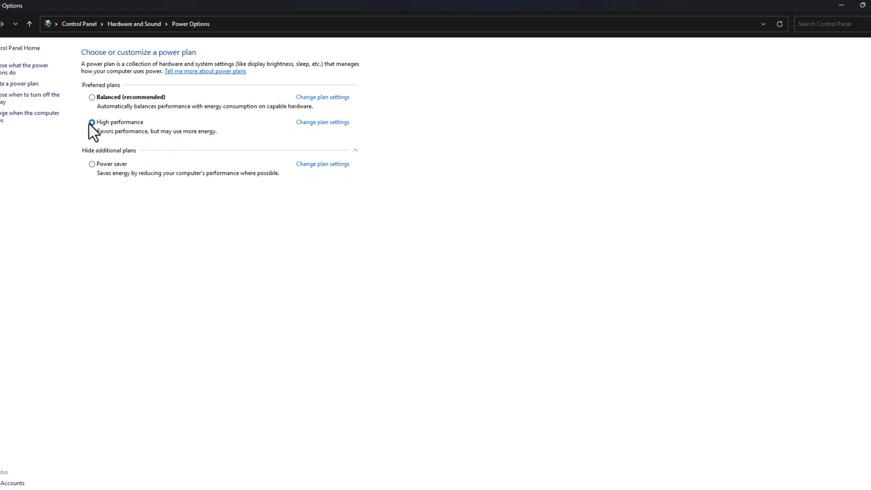
click(89, 122)
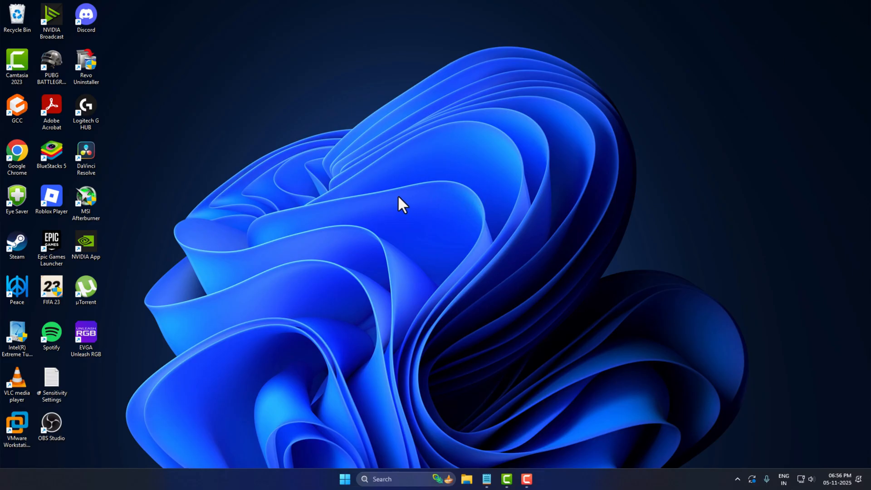
mouse_move(364, 209)
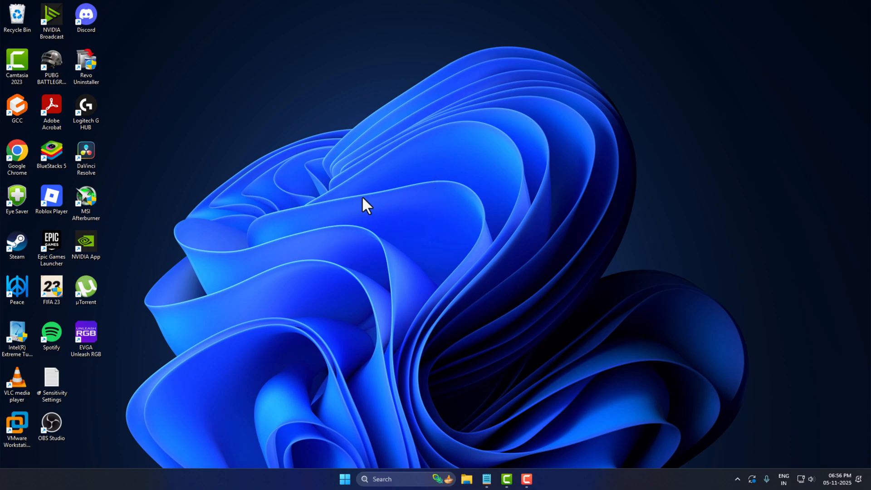